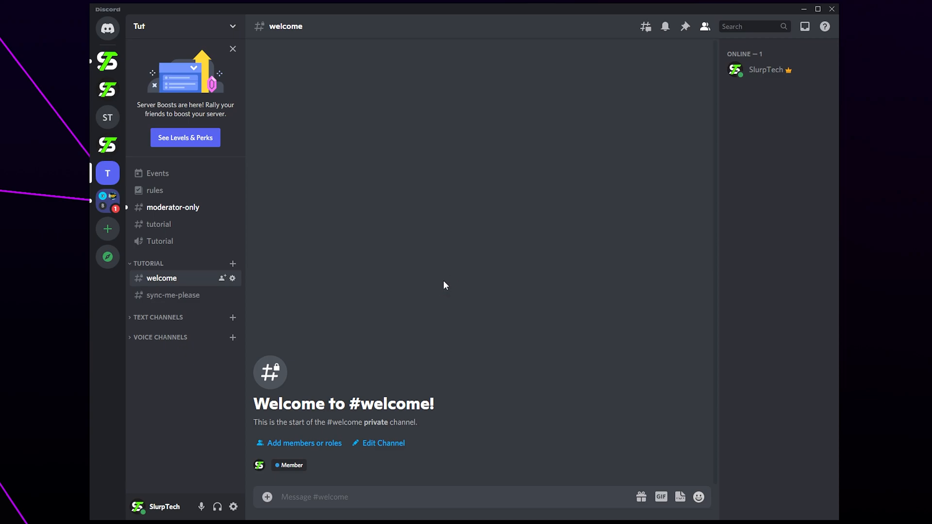
pyautogui.moveTo(459, 264)
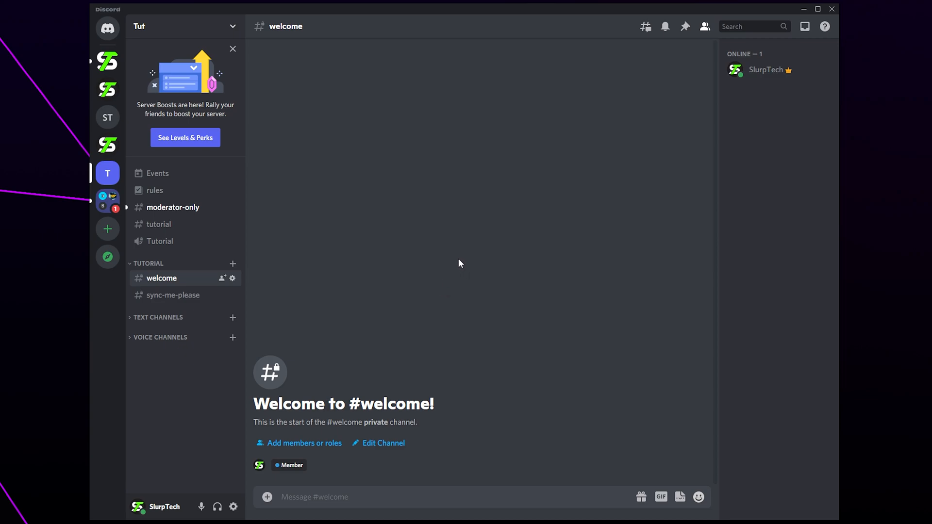
# - From the Tut server menu, go into Server Settings > Roles and create a new role
pyautogui.click(166, 27)
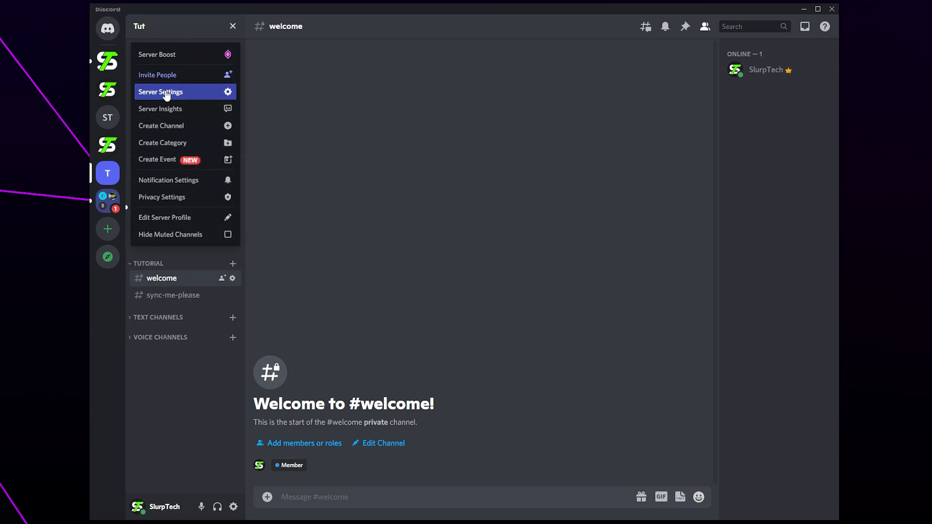
pyautogui.click(160, 91)
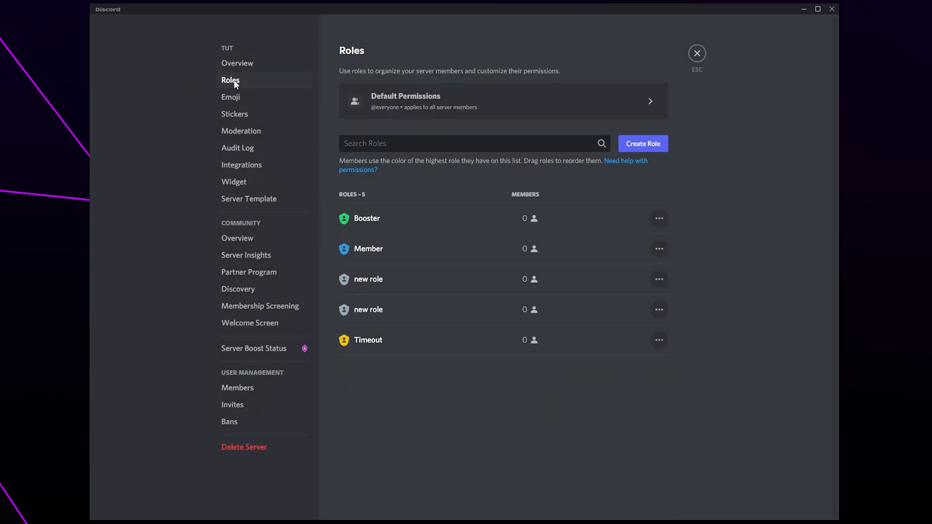
pyautogui.moveTo(336, 99)
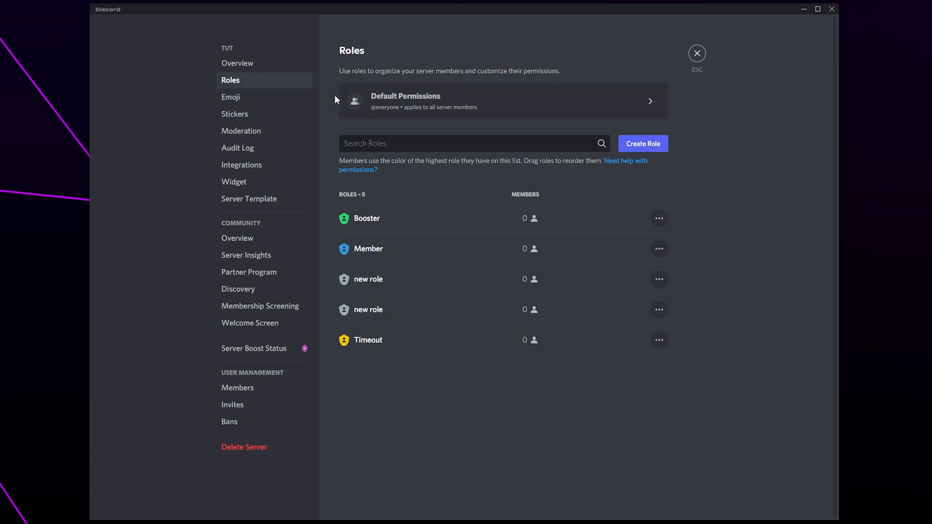
pyautogui.click(643, 143)
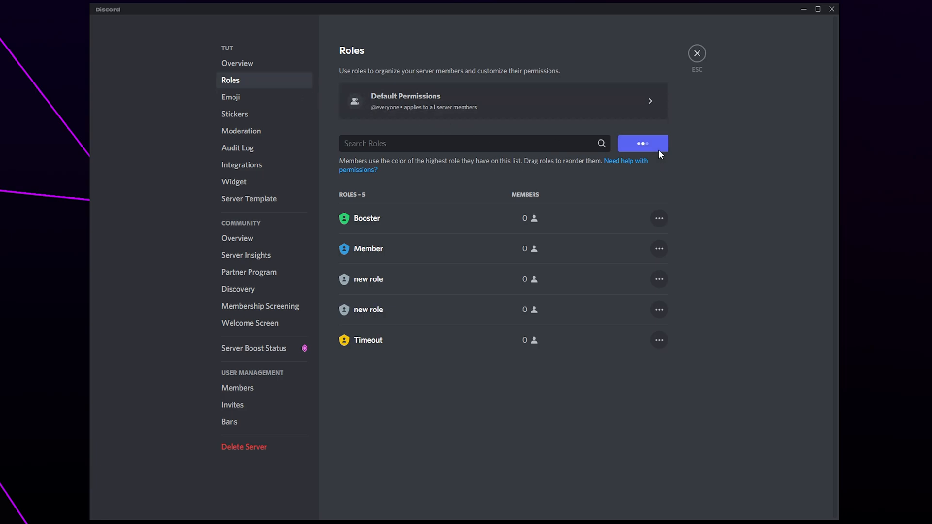
# - Name the new role 'Moderator' and try the green, pink and red preset colours
pyautogui.click(643, 144)
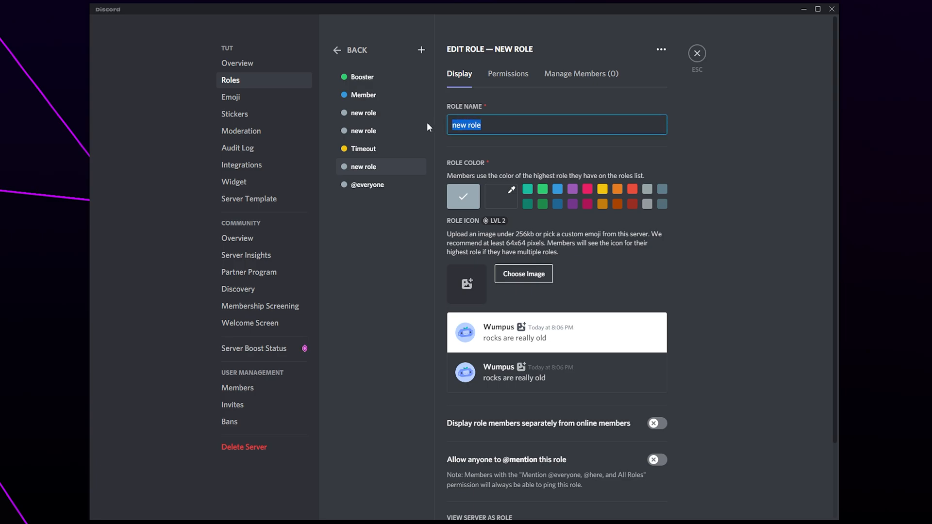
pyautogui.write('Moderator')
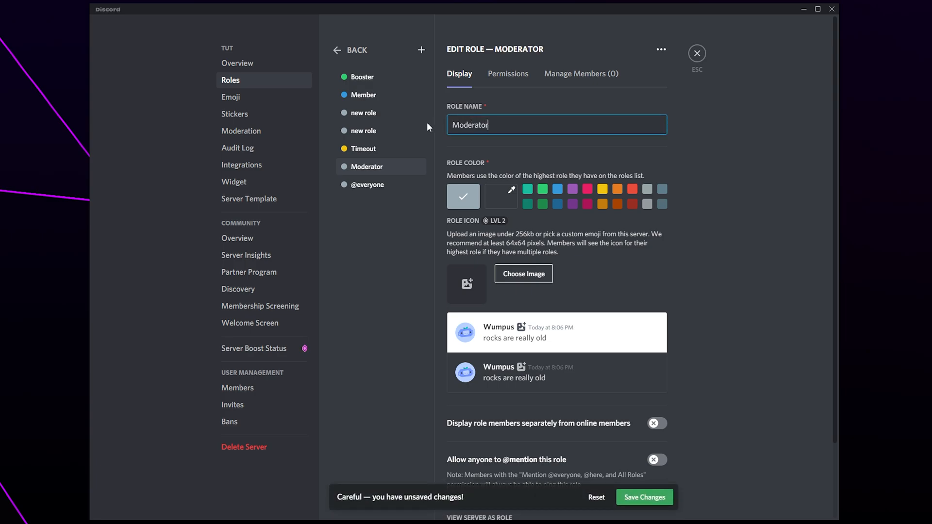
pyautogui.moveTo(553, 130)
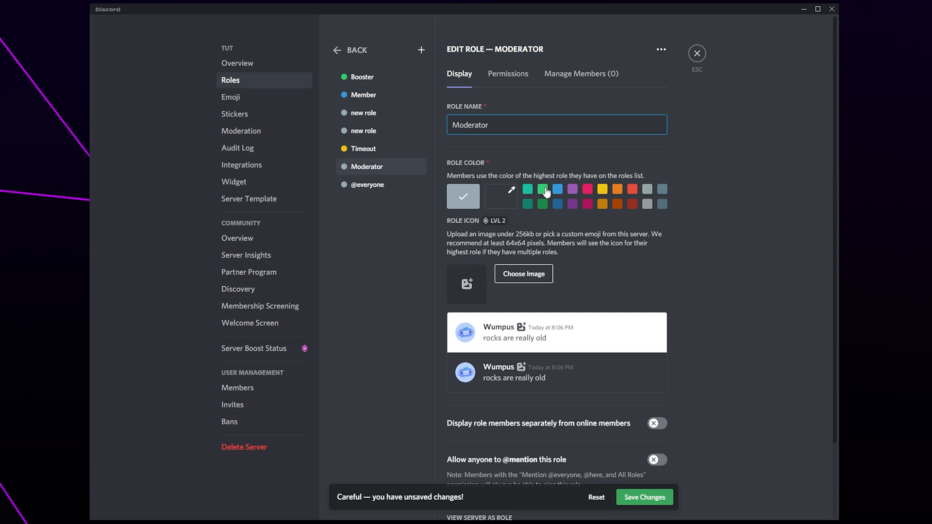
pyautogui.click(542, 189)
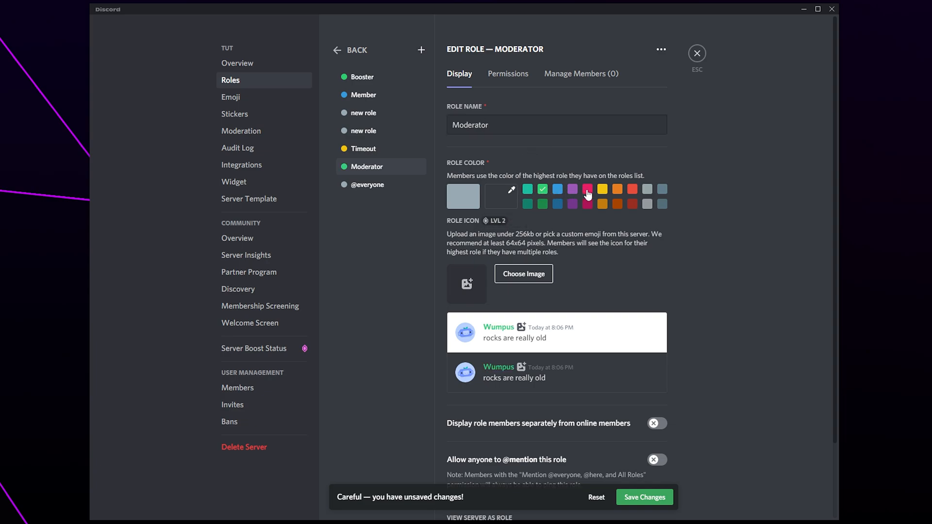
pyautogui.click(588, 189)
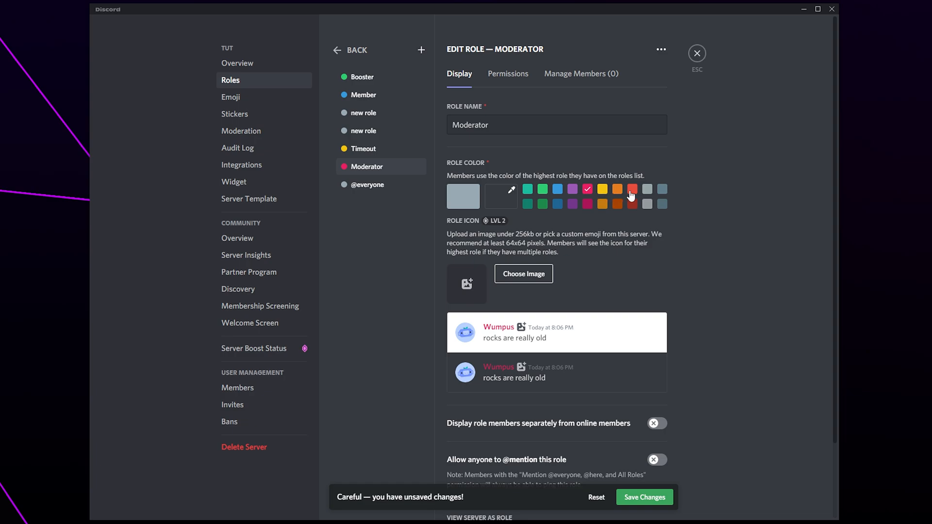
pyautogui.click(631, 189)
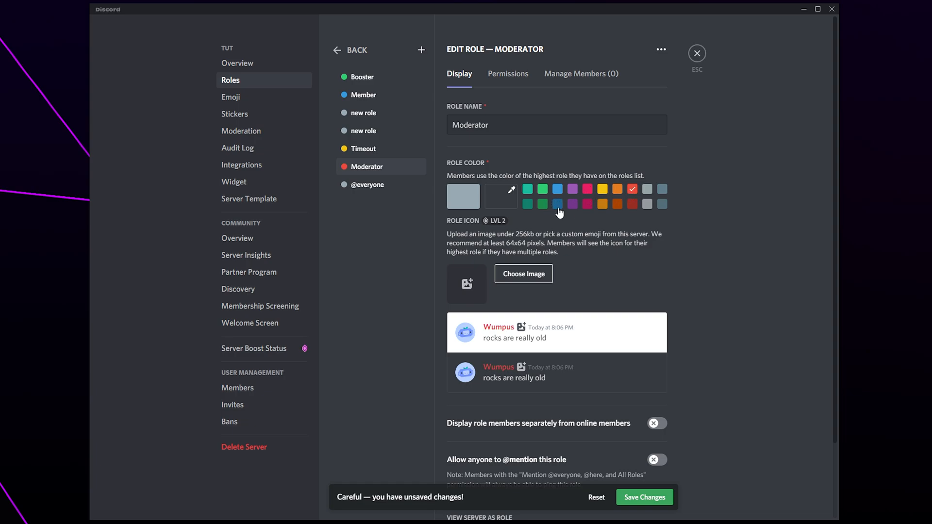
pyautogui.moveTo(500, 196)
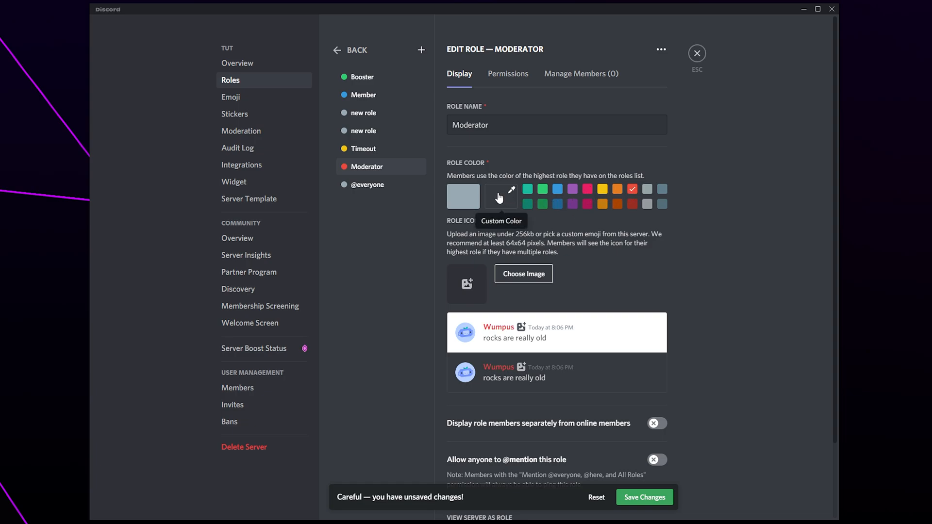
# - Set a custom bright magenta role colour (#ff00eb) in the colour picker
pyautogui.click(501, 196)
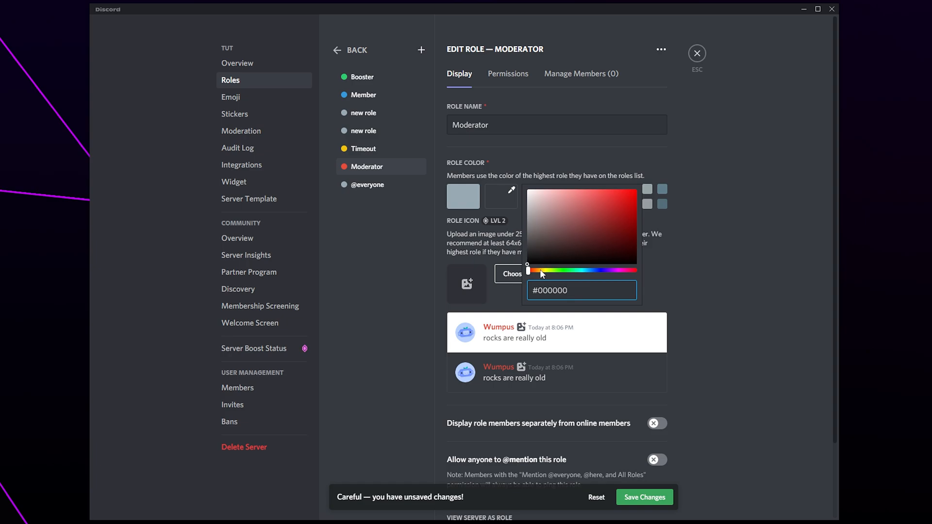
pyautogui.moveTo(528, 271); pyautogui.dragTo(619, 271)
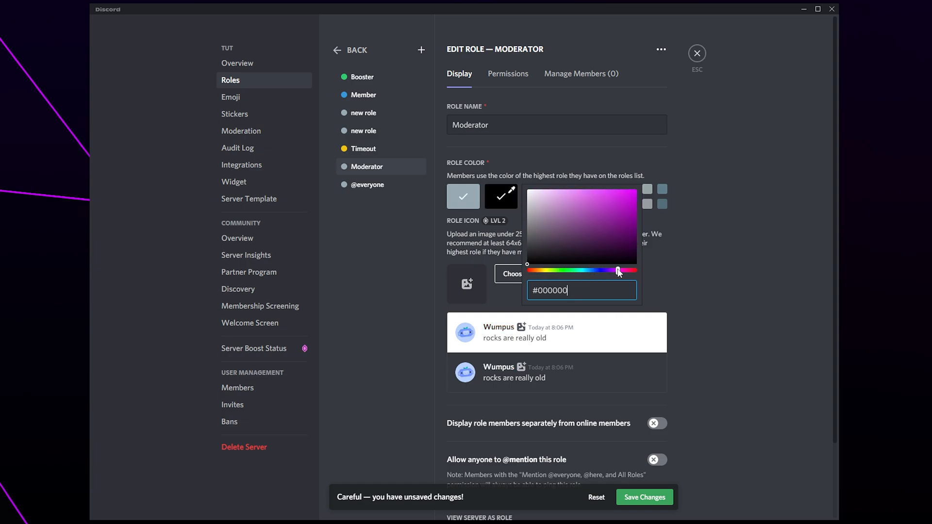
pyautogui.click(635, 191)
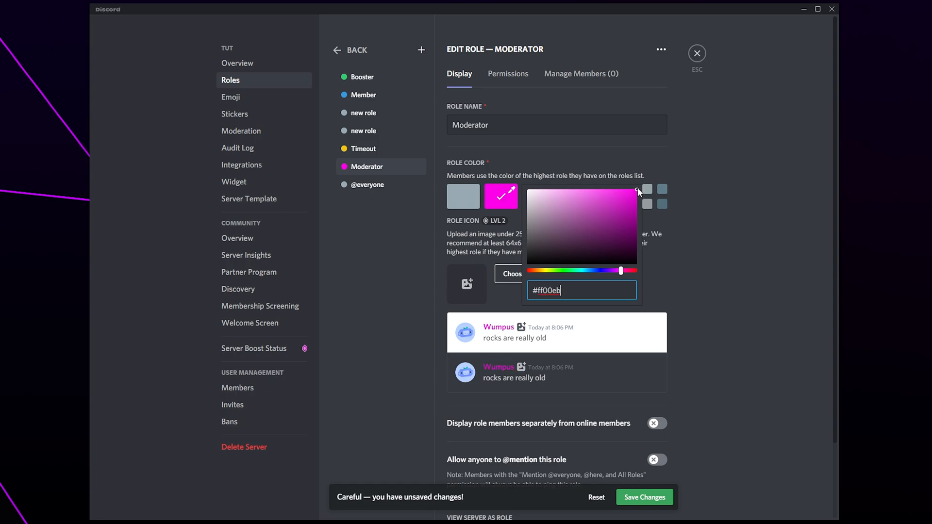
pyautogui.moveTo(724, 215)
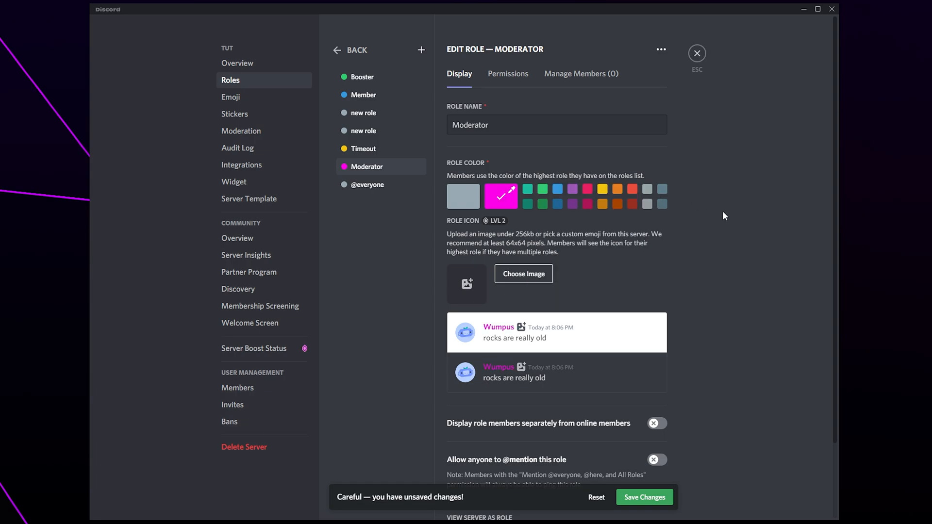
pyautogui.scroll(-3)
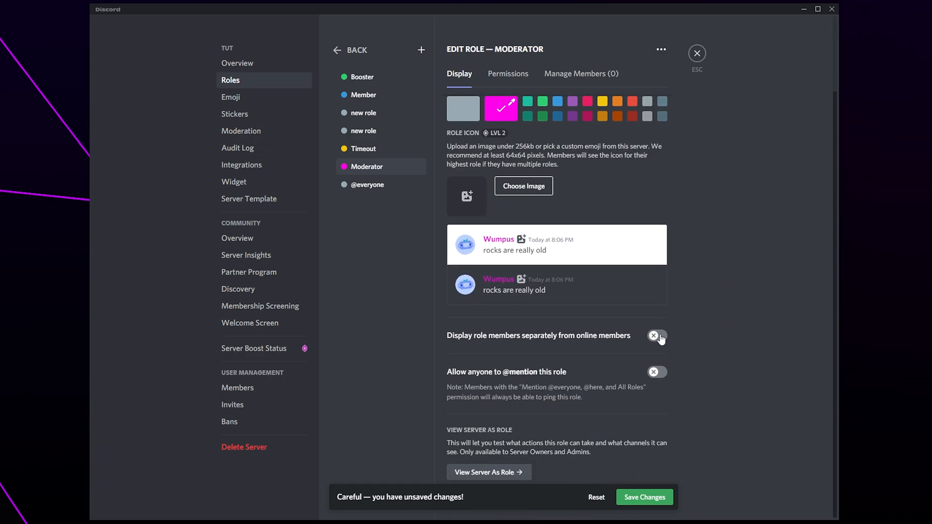
pyautogui.click(657, 336)
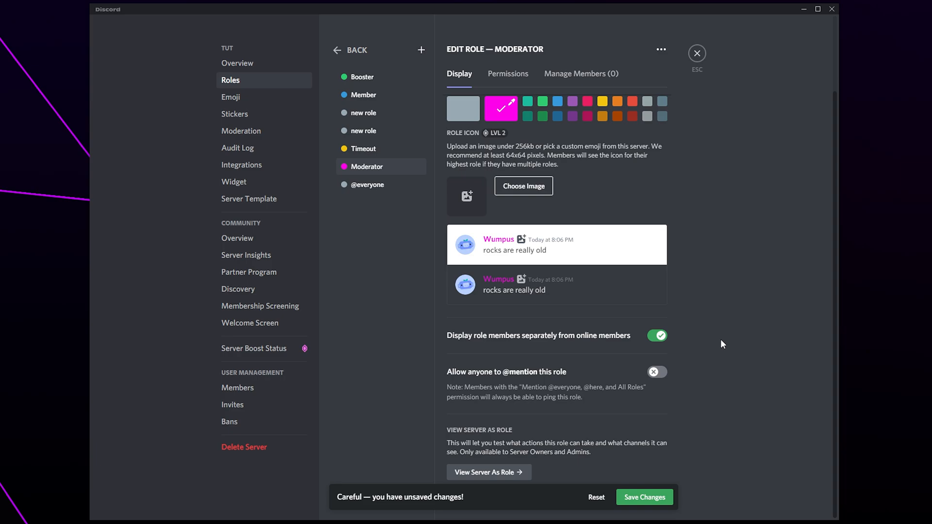
pyautogui.moveTo(657, 379)
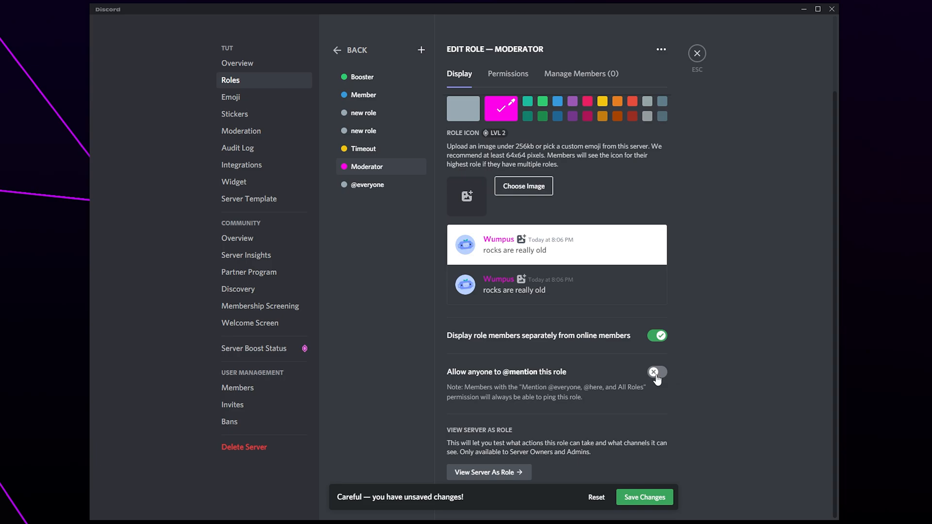
pyautogui.click(657, 372)
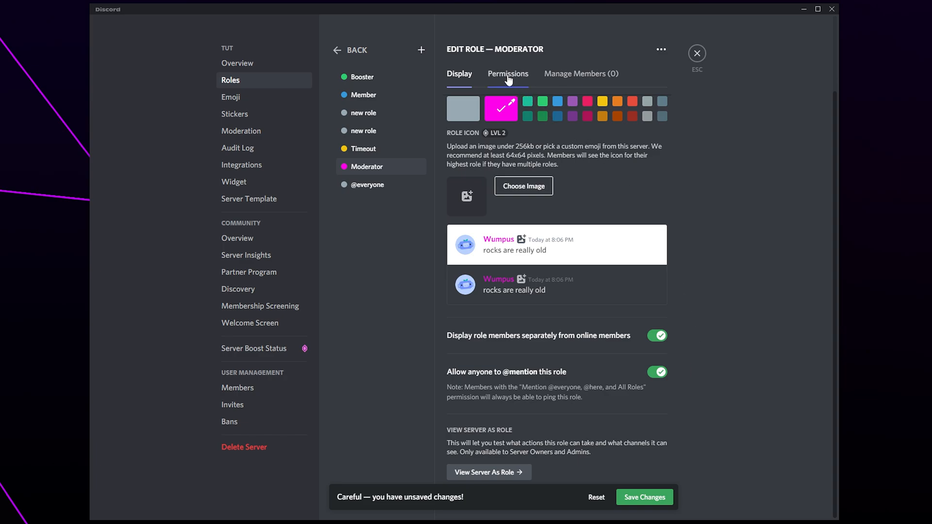
# - On Permissions, toggle View Channels then clear all permissions, reviewing the full list
pyautogui.click(508, 74)
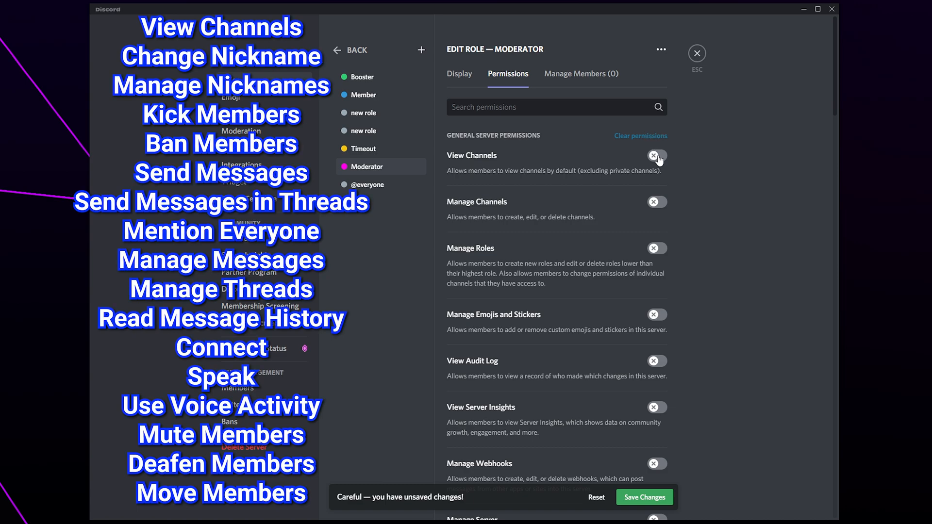
pyautogui.click(657, 156)
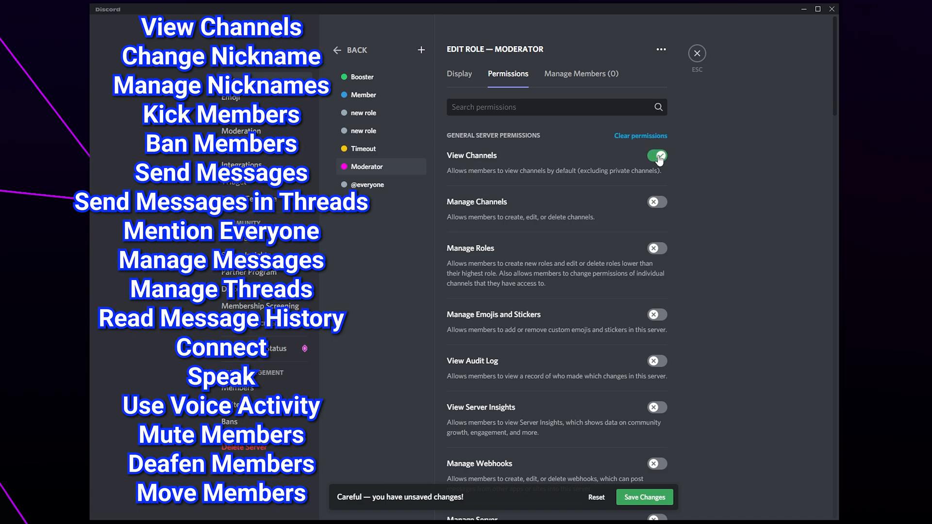
pyautogui.click(657, 155)
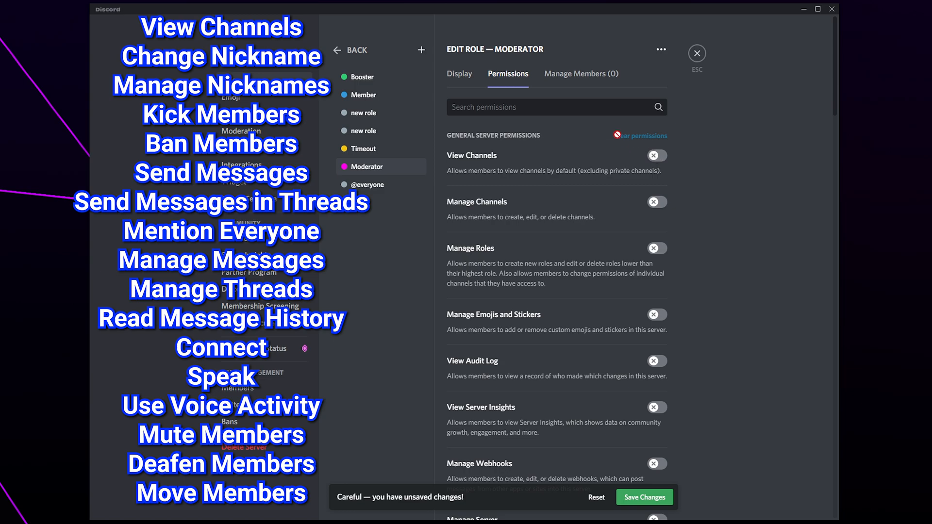
pyautogui.moveTo(563, 110)
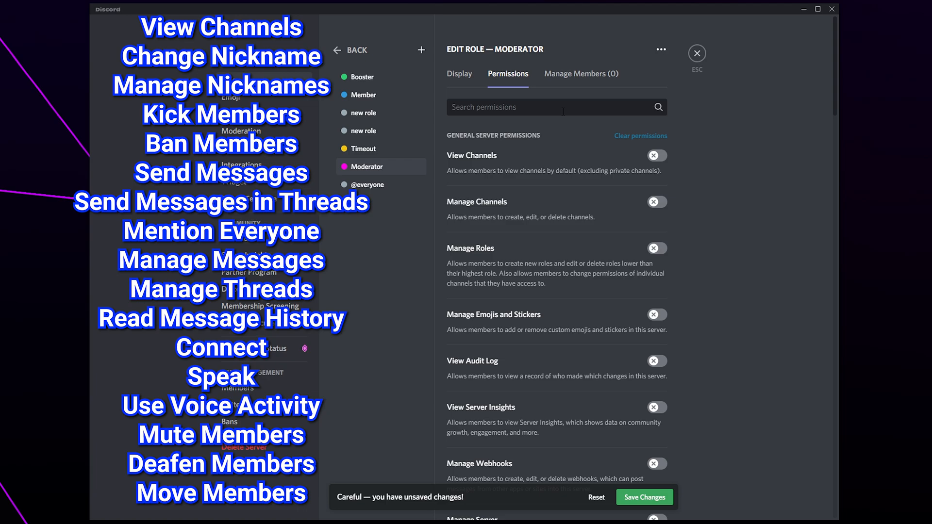
pyautogui.moveTo(728, 215)
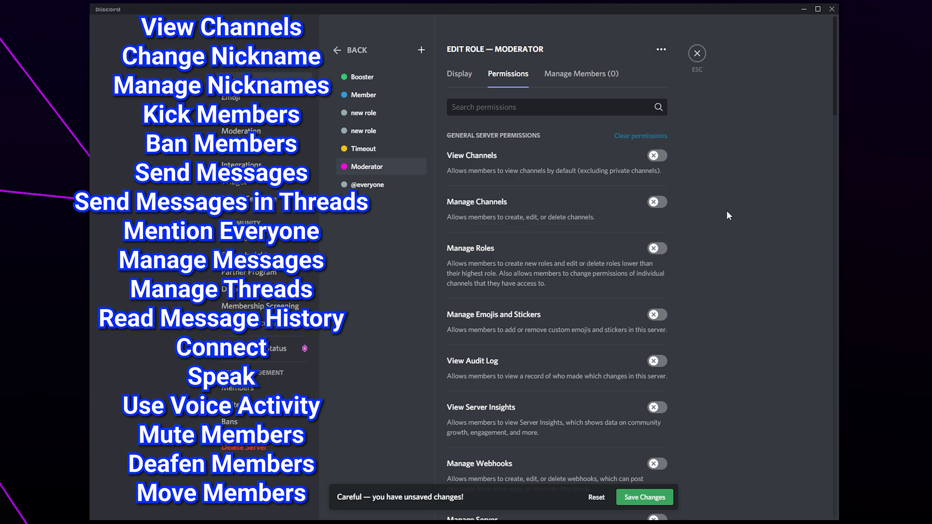
pyautogui.scroll(-3)
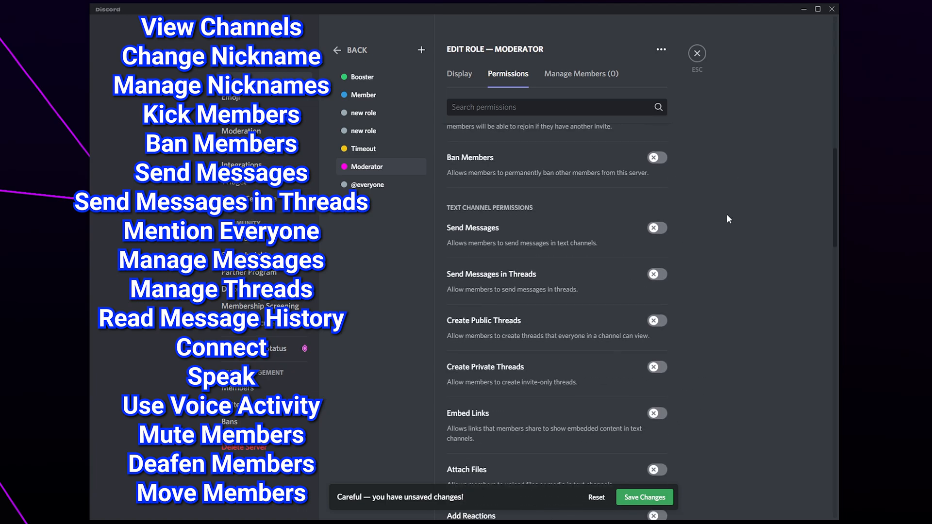
pyautogui.scroll(-3)
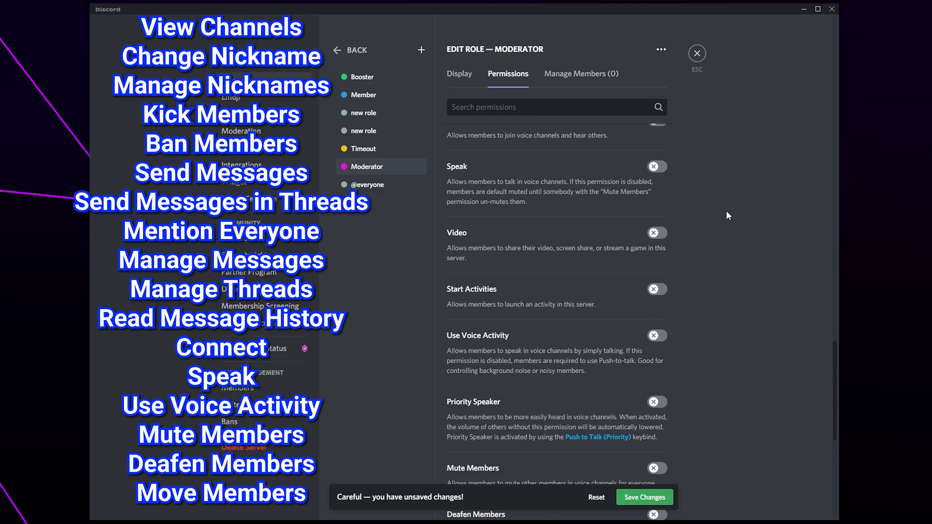
pyautogui.scroll(-3)
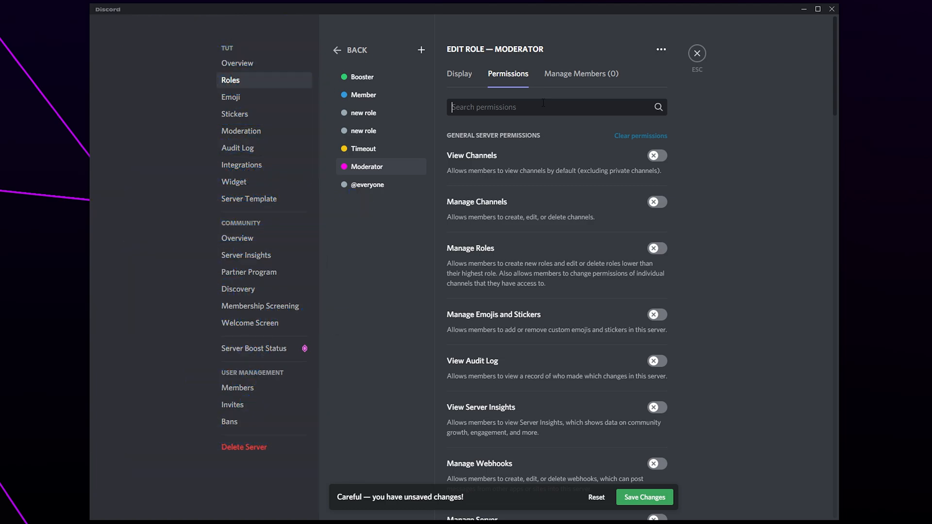
pyautogui.write('speak')
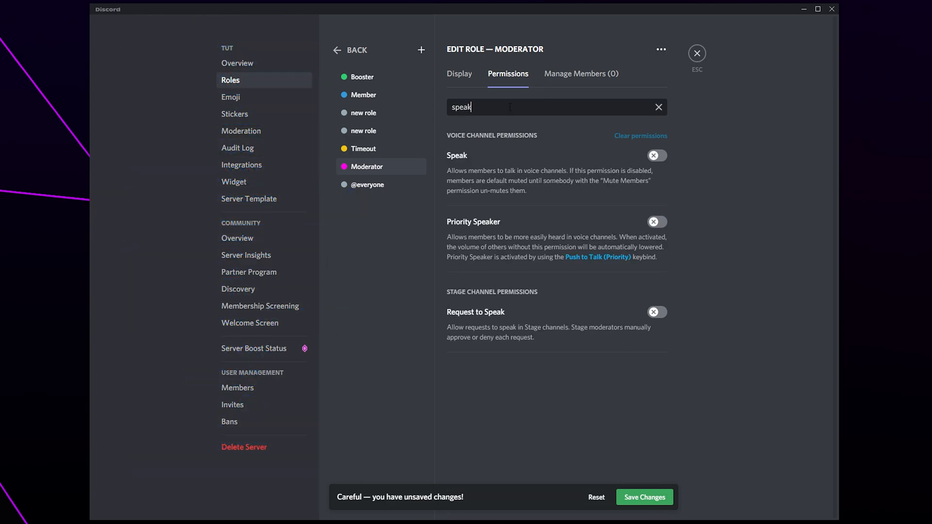
pyautogui.write('admin')
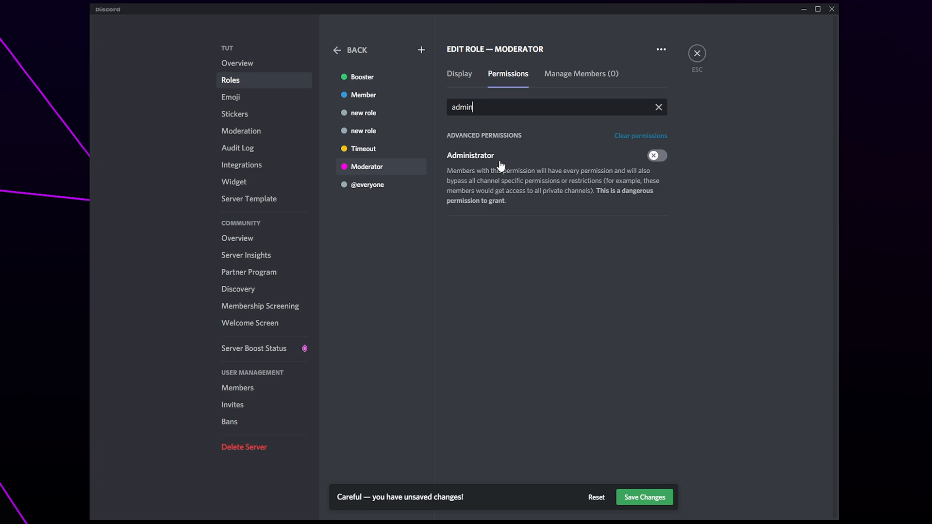
pyautogui.moveTo(531, 163)
pyautogui.write('k')
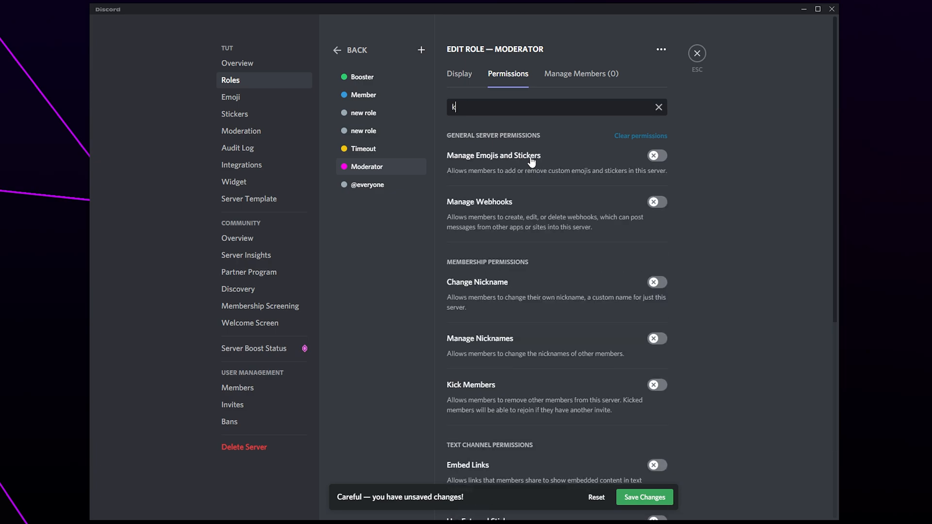
pyautogui.write('ban')
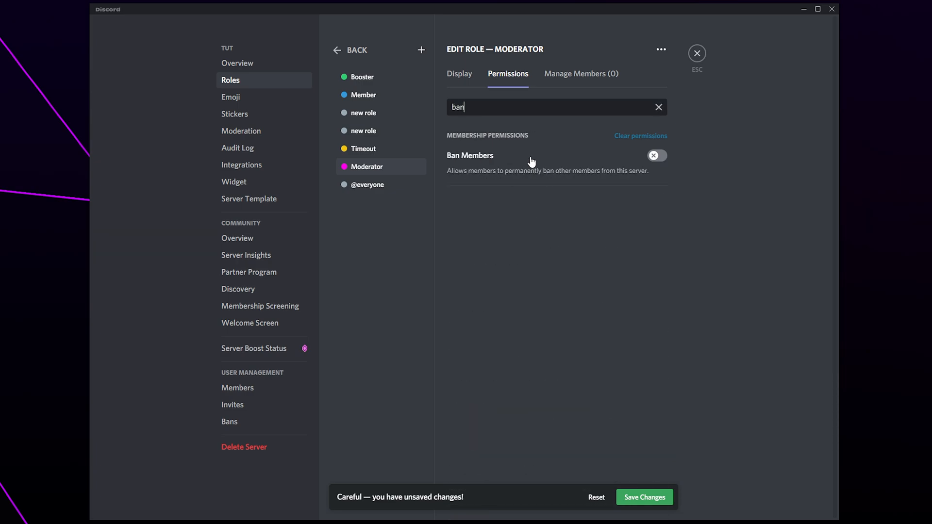
pyautogui.click(659, 107)
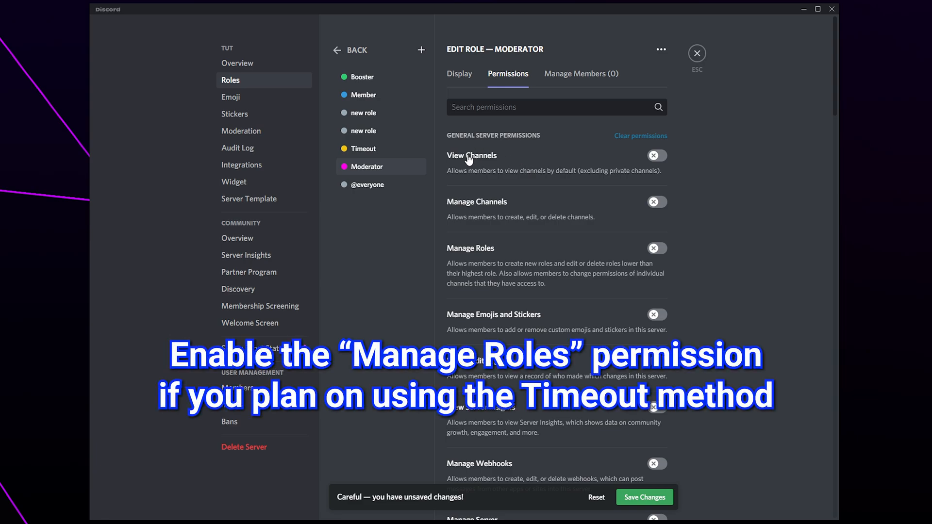
pyautogui.moveTo(523, 144)
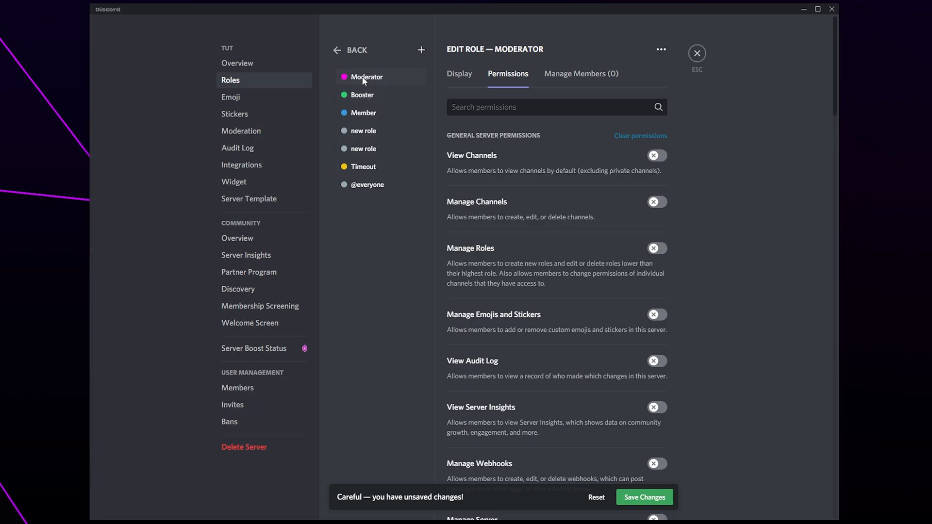
pyautogui.moveTo(365, 78)
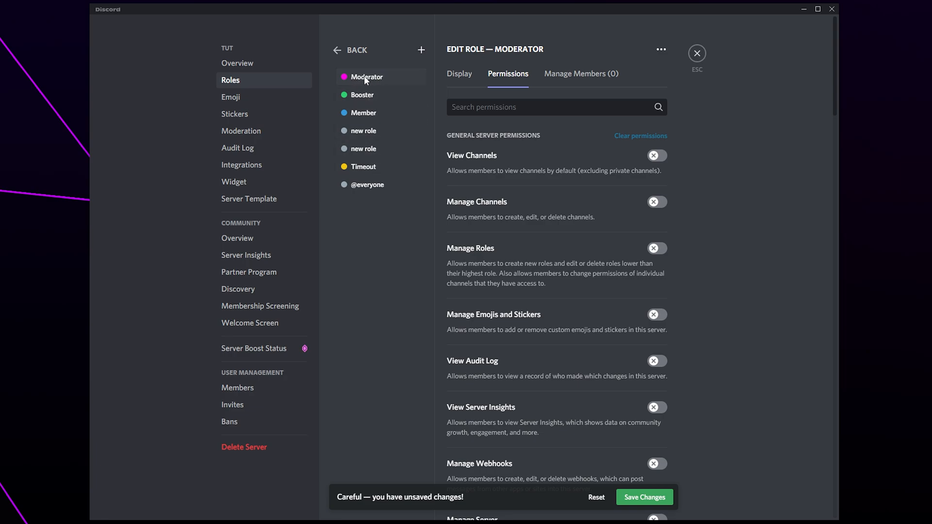
pyautogui.moveTo(454, 138)
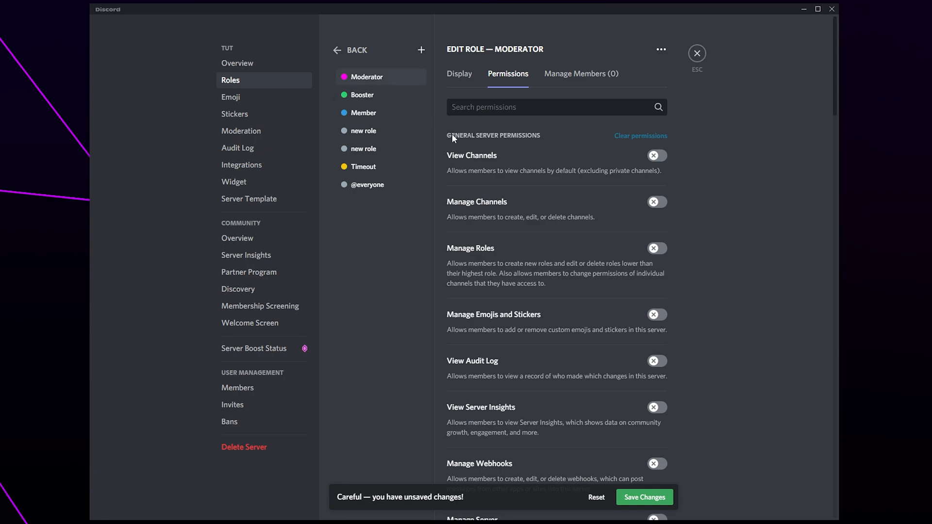
# - Save the Moderator role changes and exit server settings back to #welcome
pyautogui.click(644, 497)
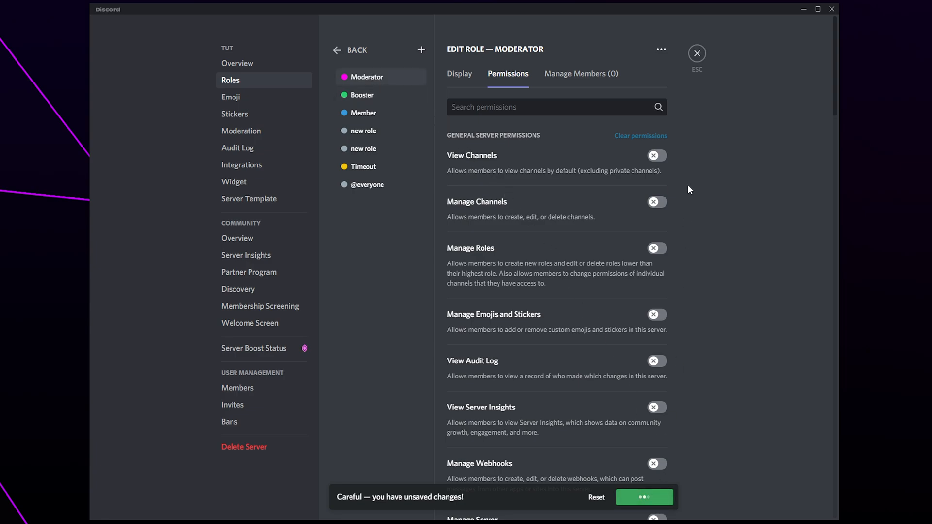
pyautogui.click(696, 53)
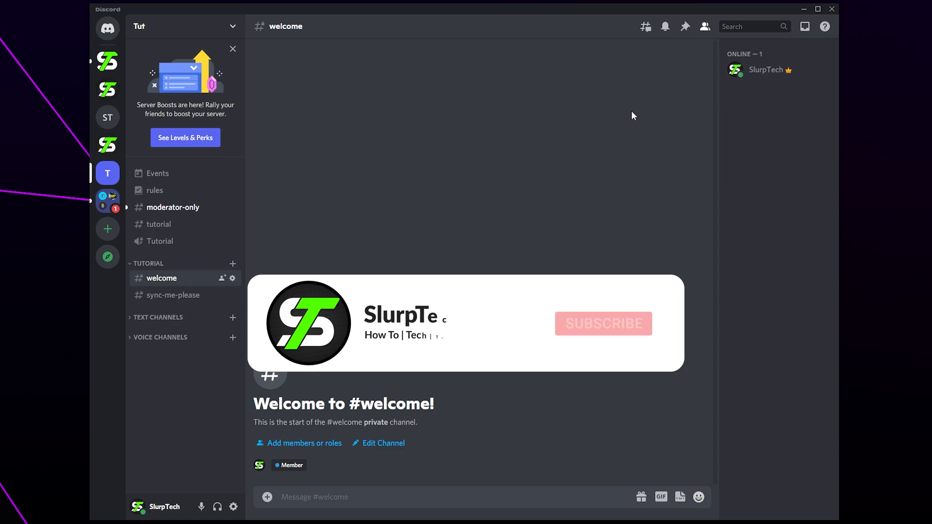
pyautogui.click(602, 324)
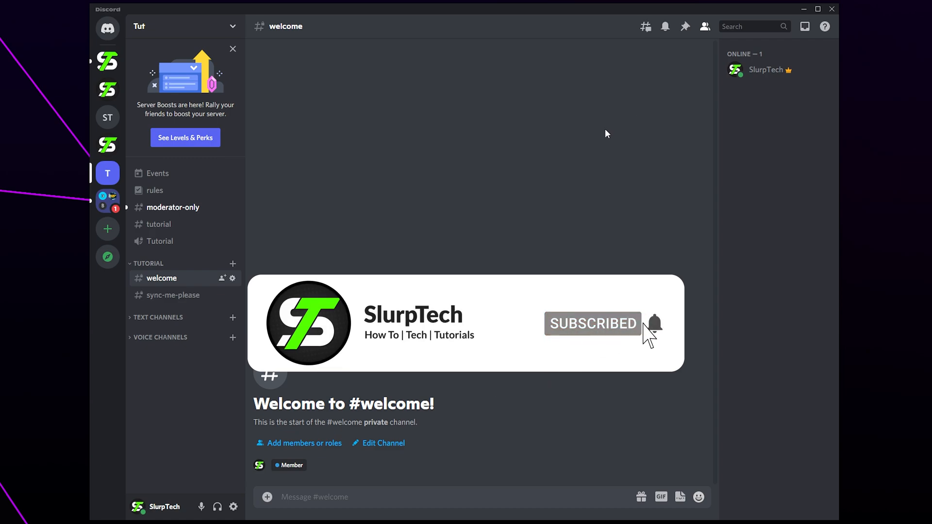